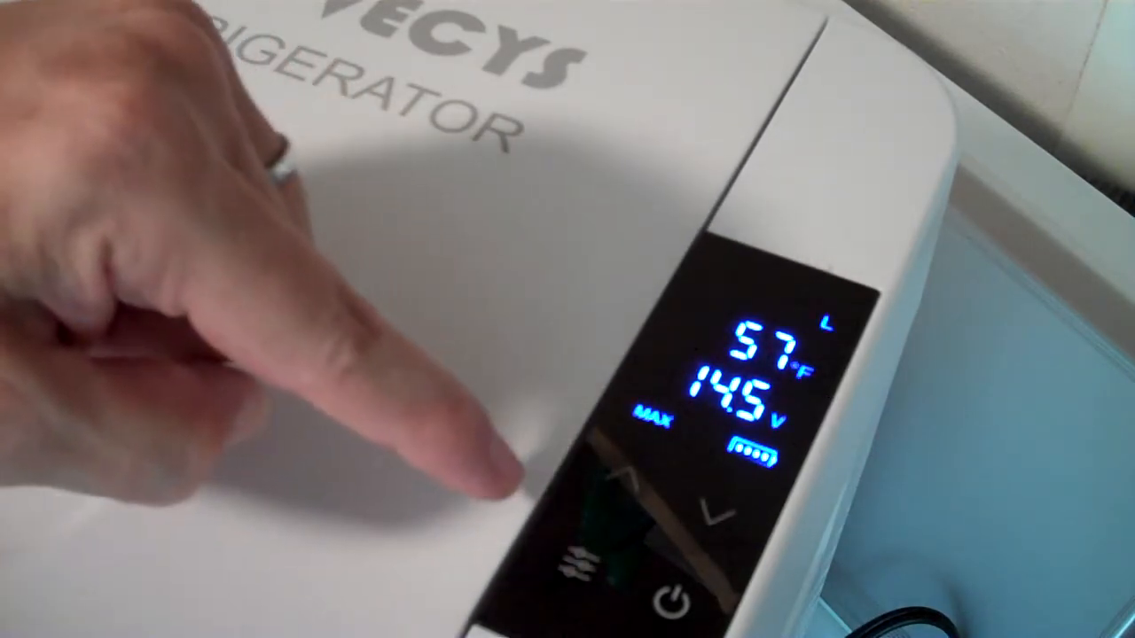
click(612, 479)
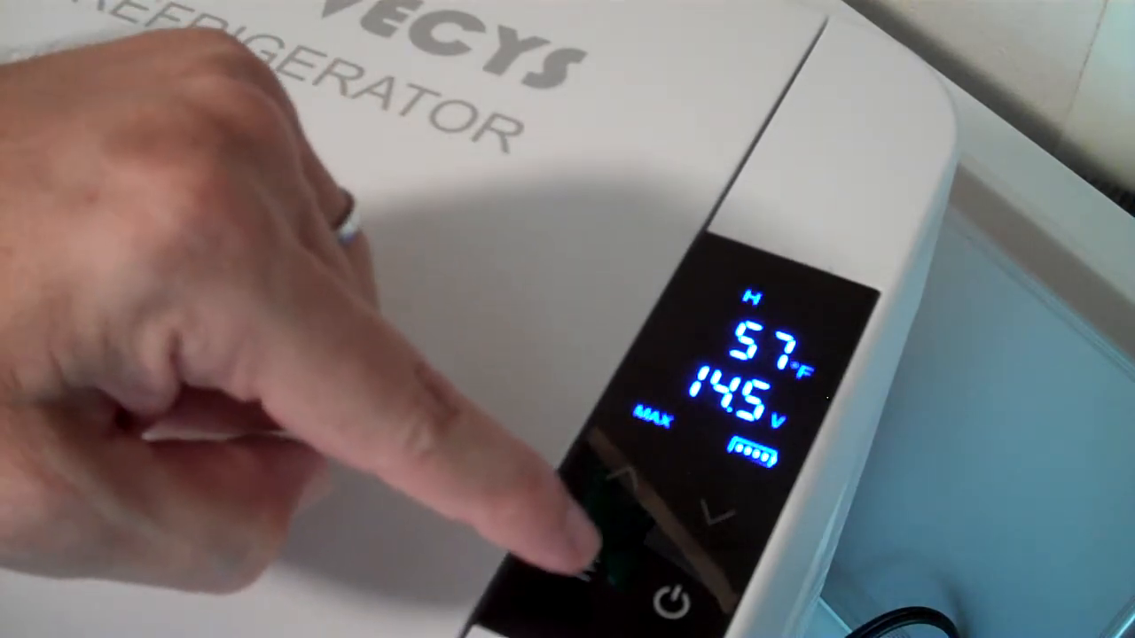